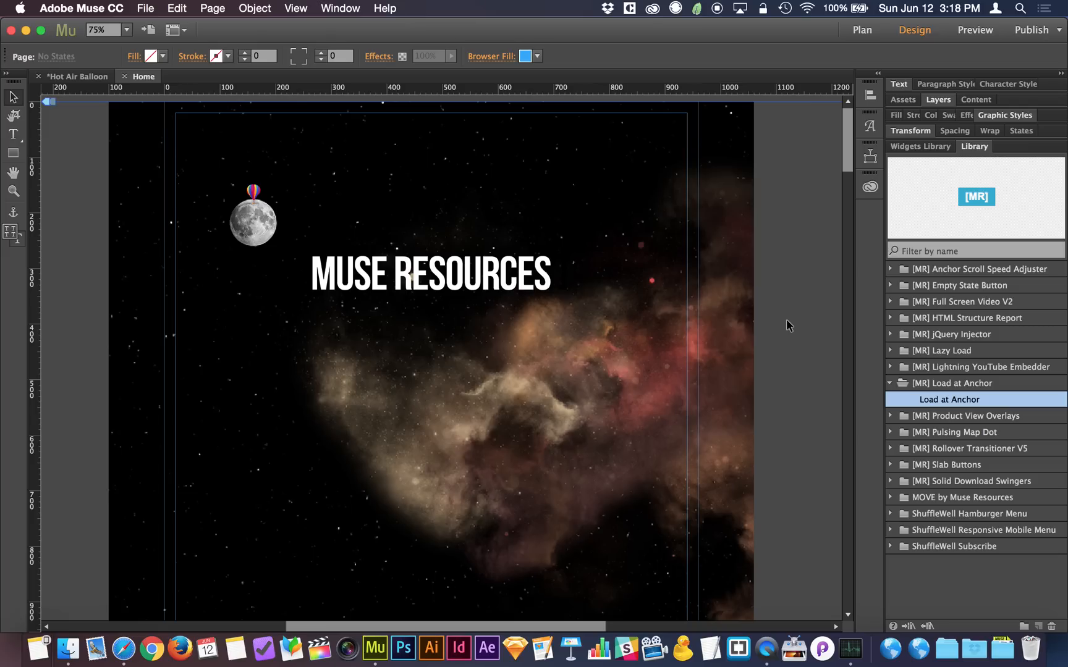
{"action": "mouse_move", "coordinate": [817, 239]}
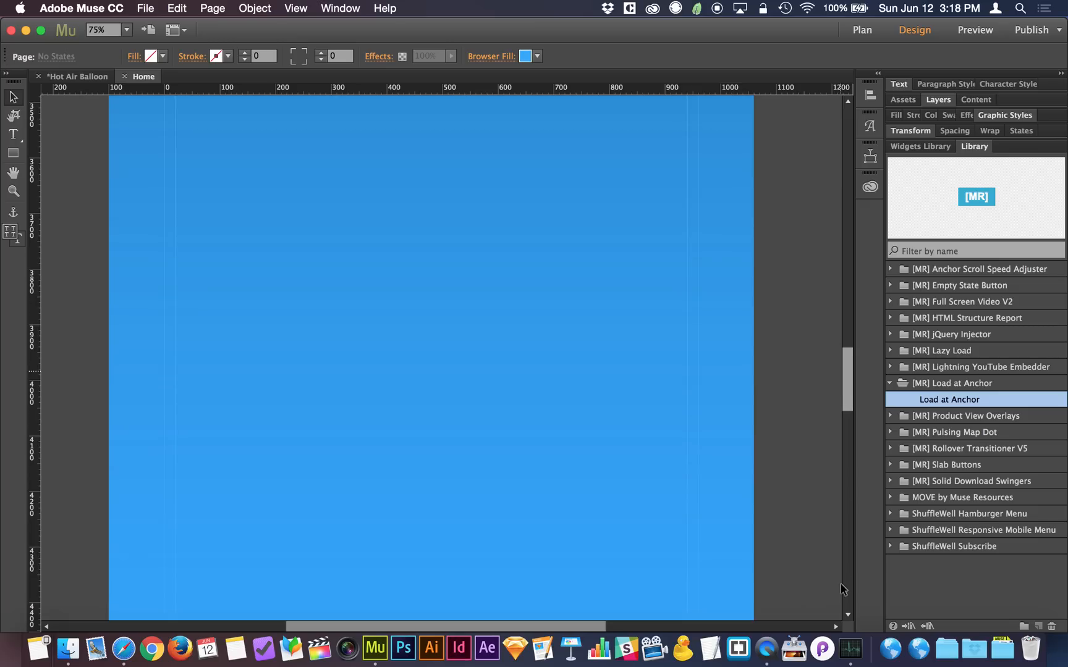
Step: Scroll the Home page to the top and return to editing the design
{"action": "scroll", "scroll_direction": "up", "scroll_amount": 3}
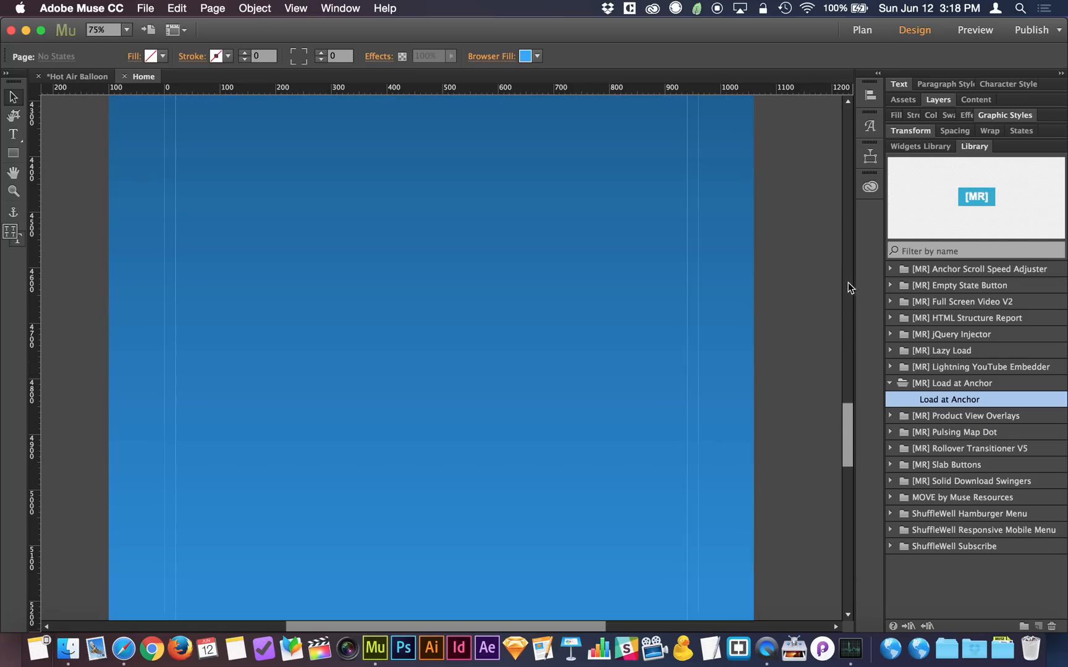
{"action": "scroll", "scroll_direction": "up", "scroll_amount": 3}
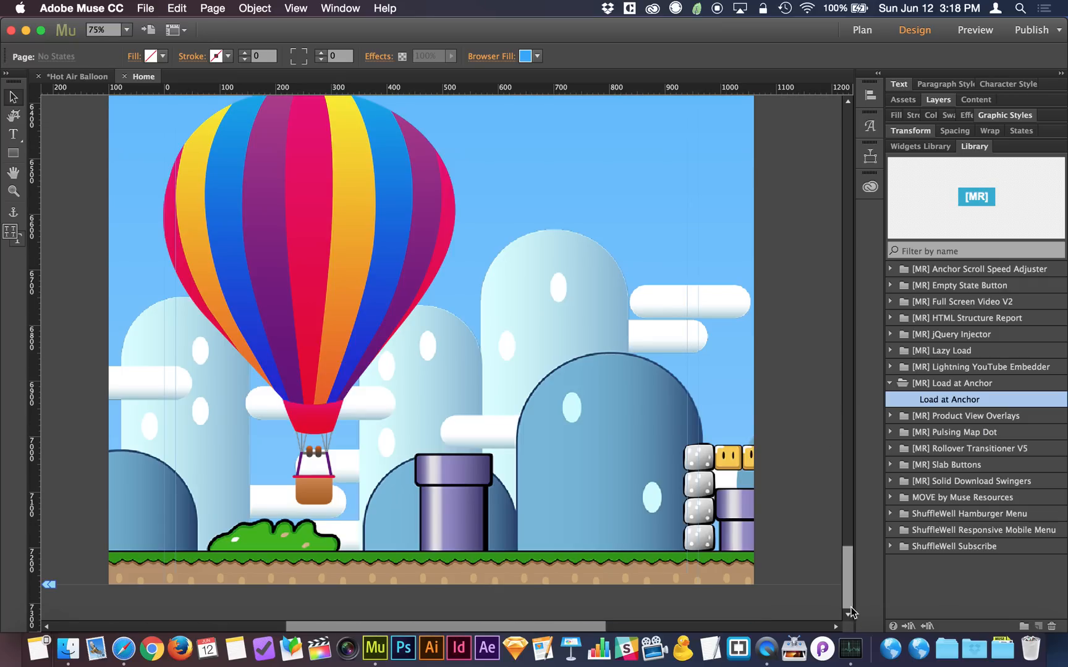
{"action": "scroll", "scroll_direction": "up", "scroll_amount": 3}
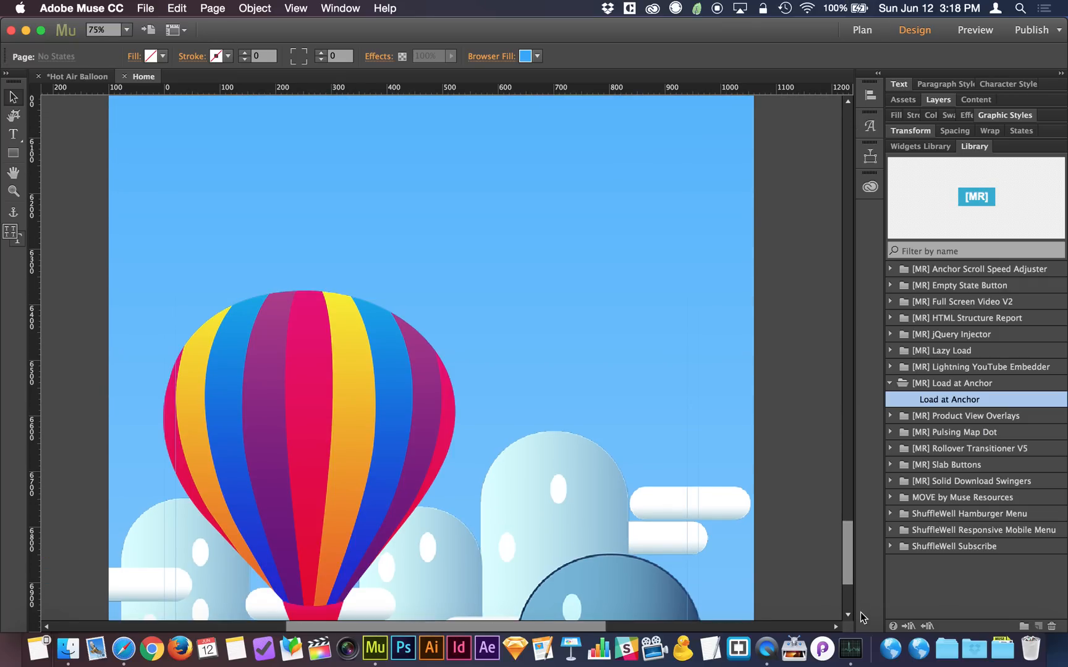
{"action": "scroll", "scroll_direction": "up", "scroll_amount": 3}
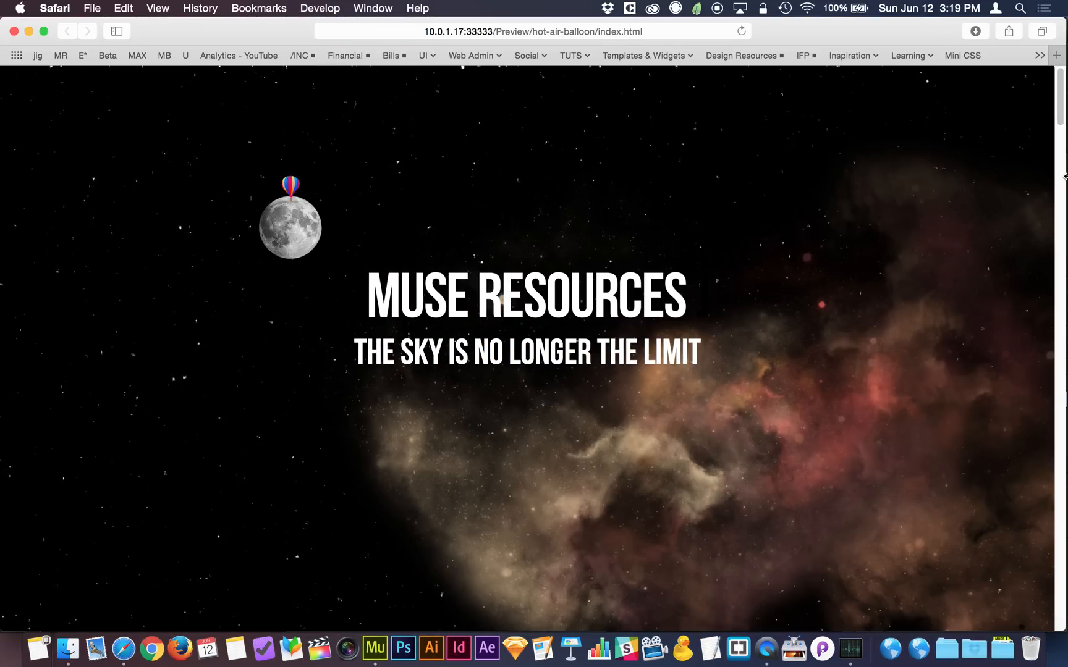
{"action": "left_click", "coordinate": [375, 648]}
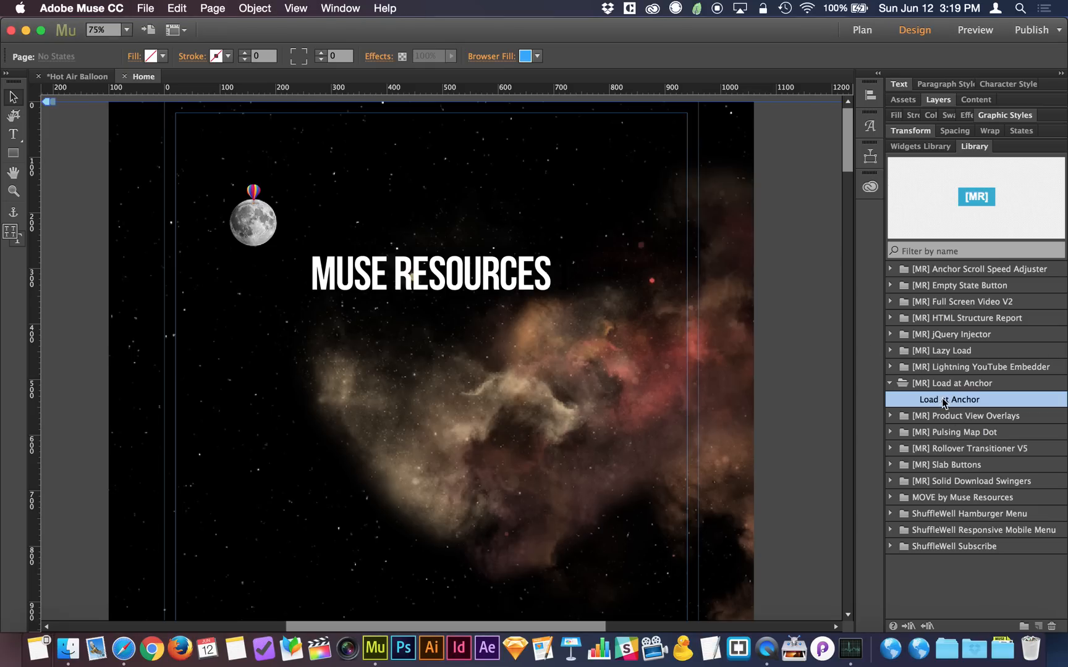
{"action": "mouse_move", "coordinate": [963, 403]}
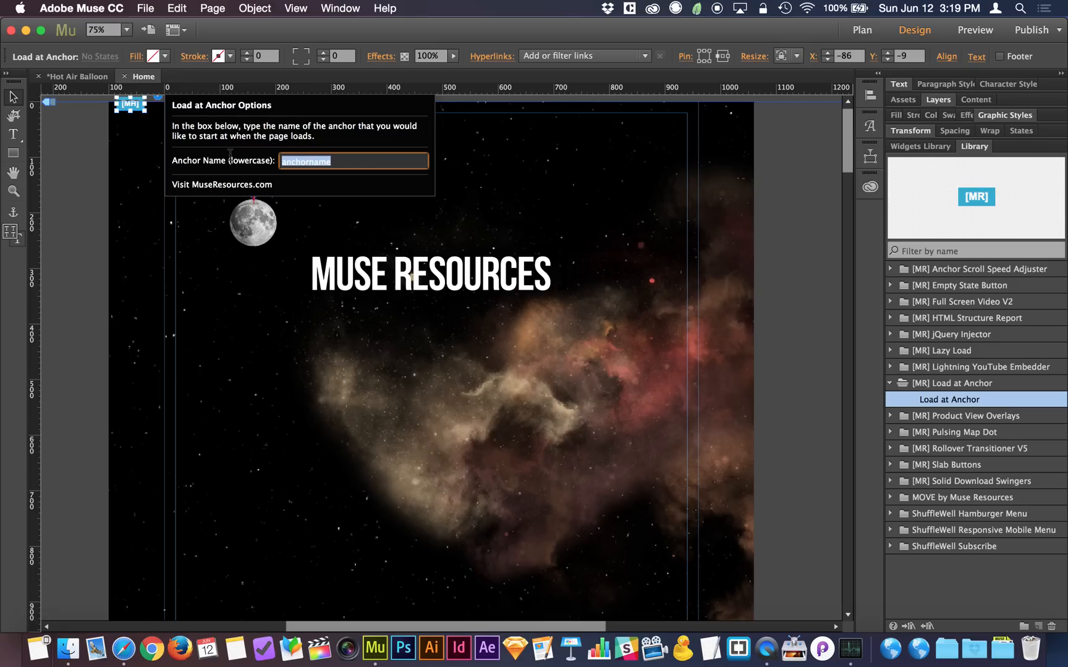
Step: Name the Load at Anchor widget's anchor 'ground' and dismiss its options
{"action": "type", "text": "g"}
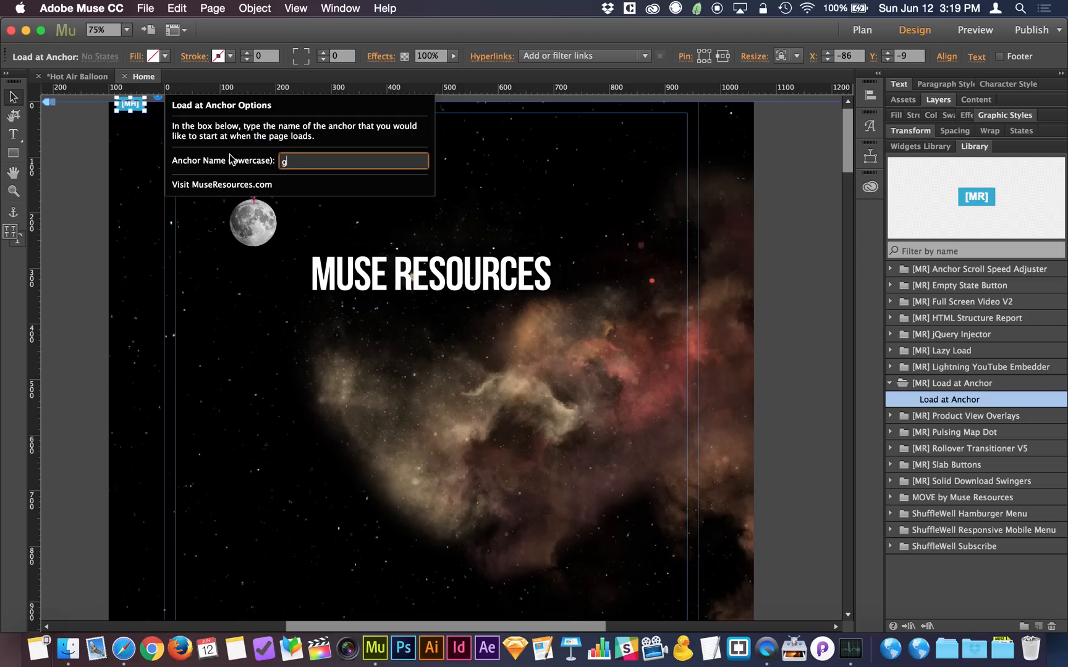
{"action": "type", "text": "round"}
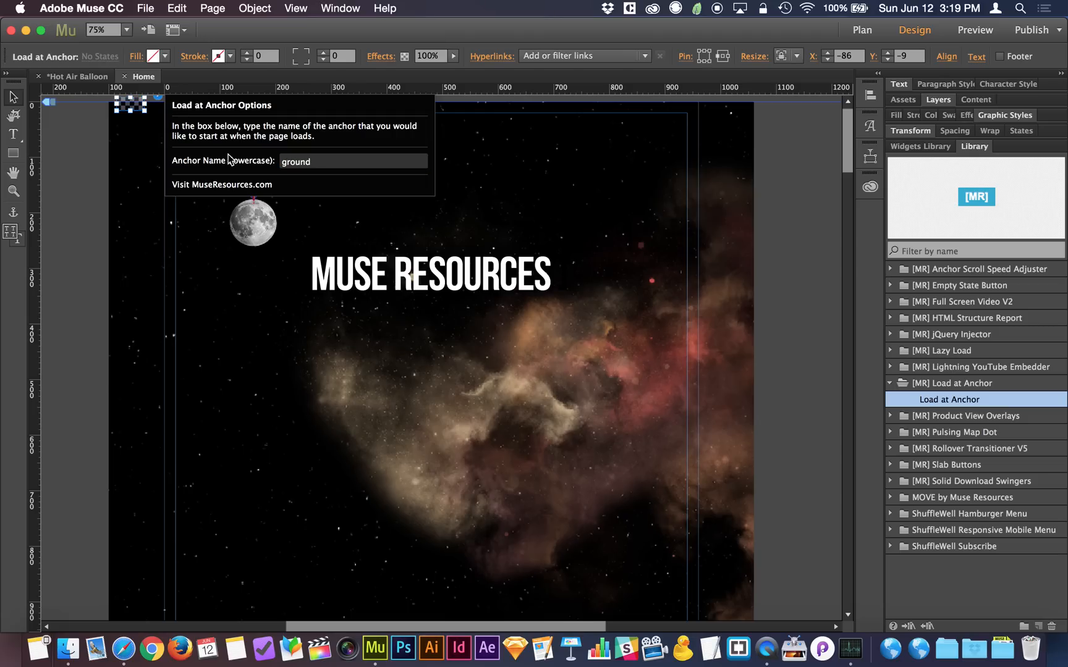
{"action": "left_click", "coordinate": [77, 76]}
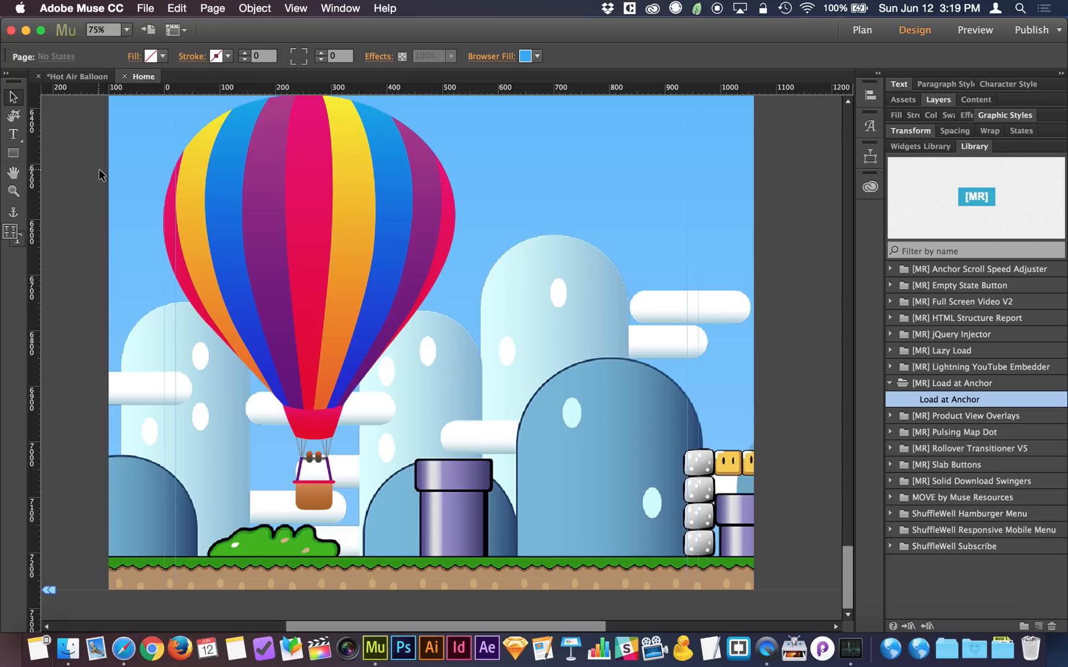
{"action": "mouse_move", "coordinate": [450, 451]}
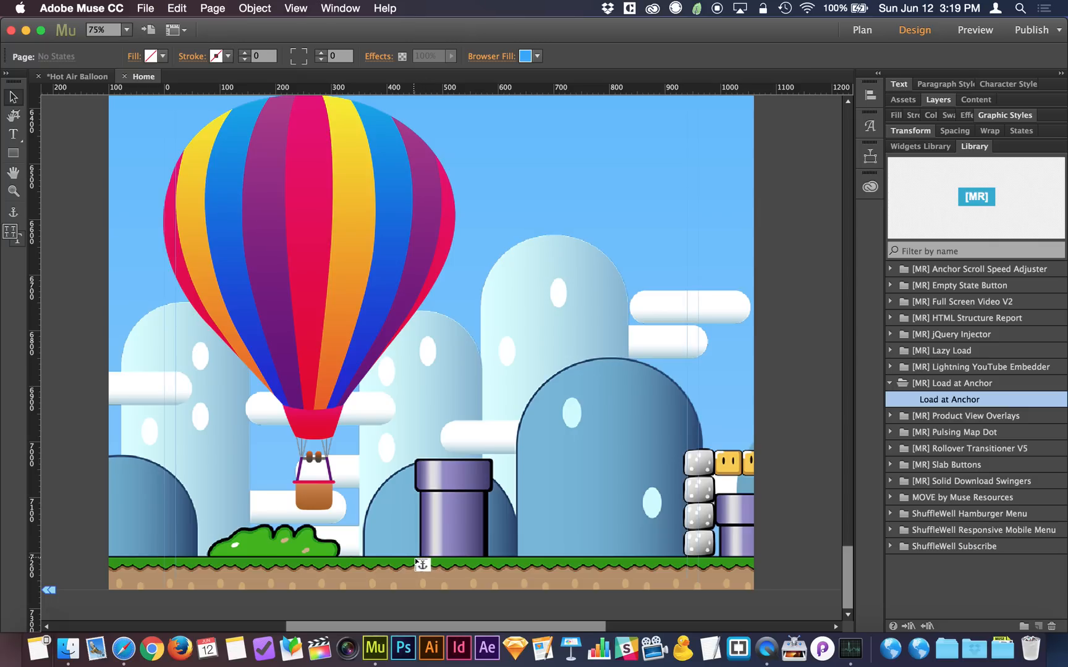
Step: Bring up Rename an Anchor for the new ground-level anchor and start editing its name
{"action": "double_click", "coordinate": [423, 564]}
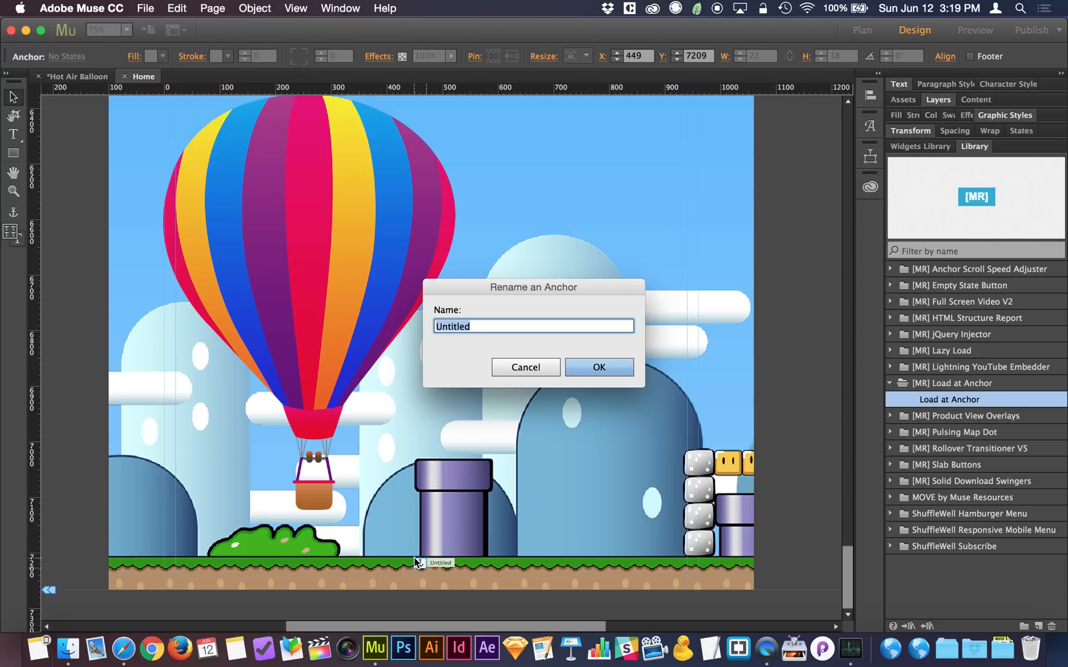
{"action": "left_click", "coordinate": [525, 367]}
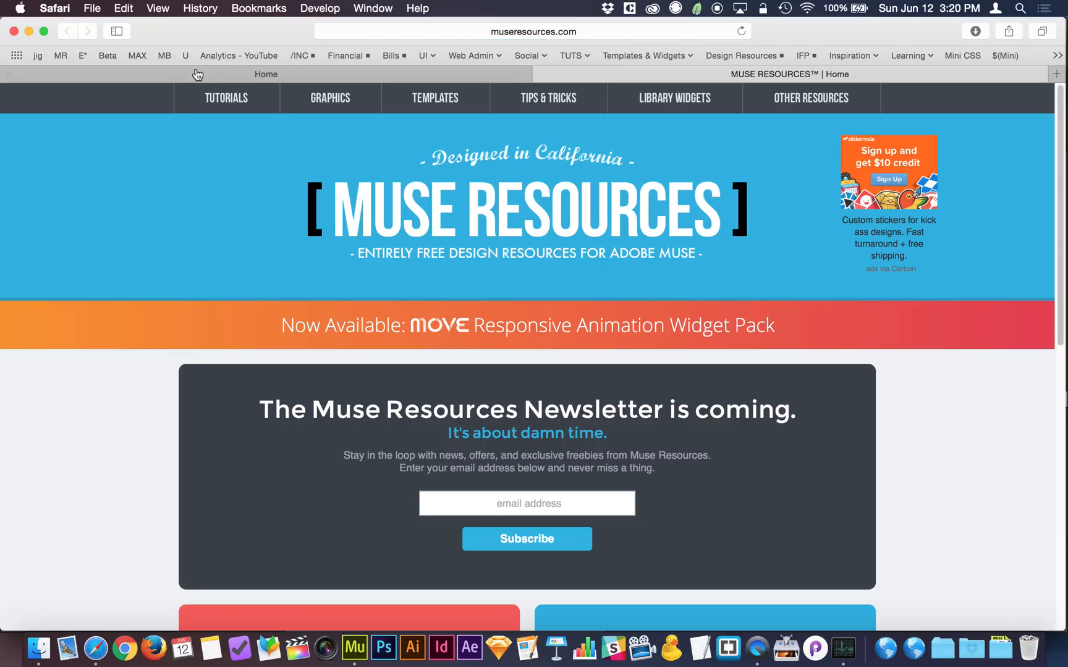
Step: Browse the Muse Resources Tutorials page, scrolling through its content
{"action": "left_click", "coordinate": [226, 98]}
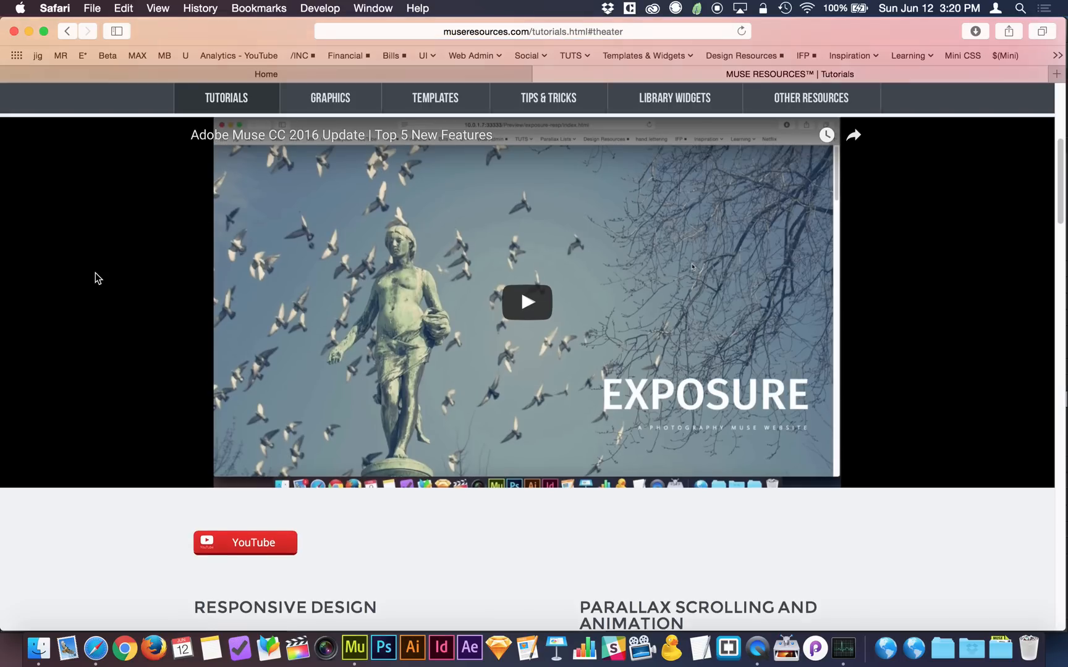
{"action": "scroll", "scroll_direction": "up", "scroll_amount": 3}
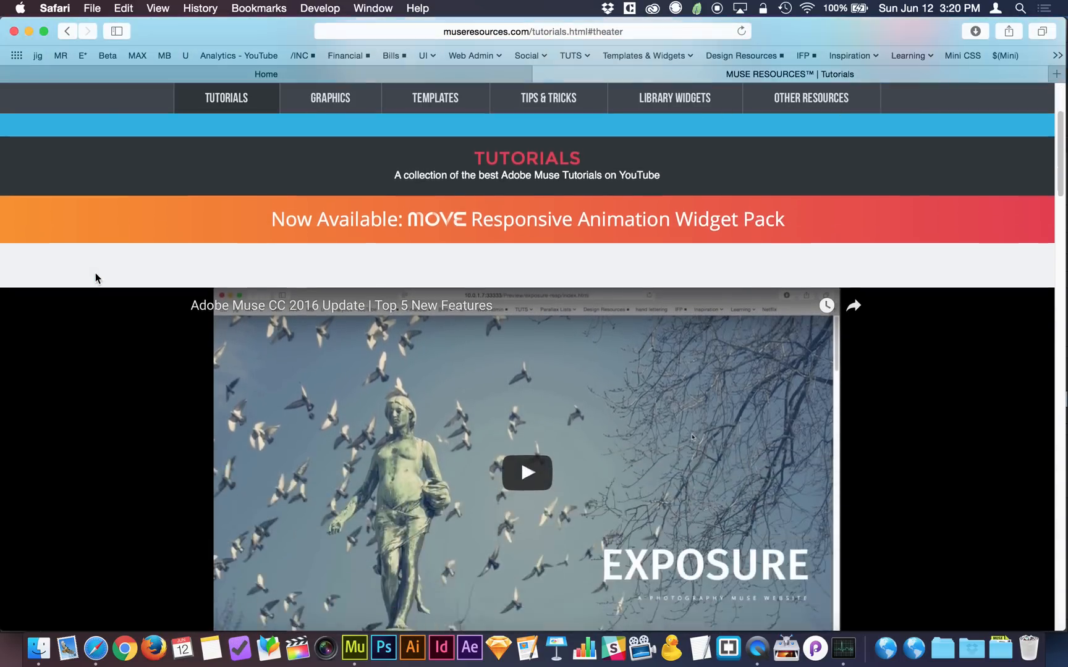
{"action": "scroll", "scroll_direction": "down", "scroll_amount": 3}
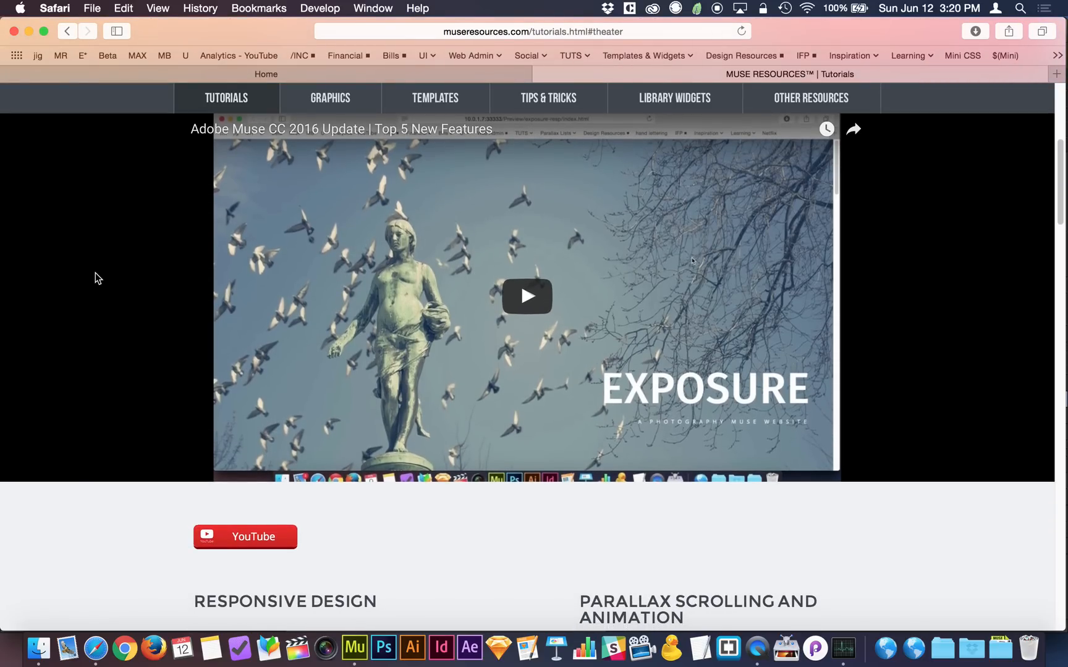
{"action": "scroll", "scroll_direction": "up", "scroll_amount": 3}
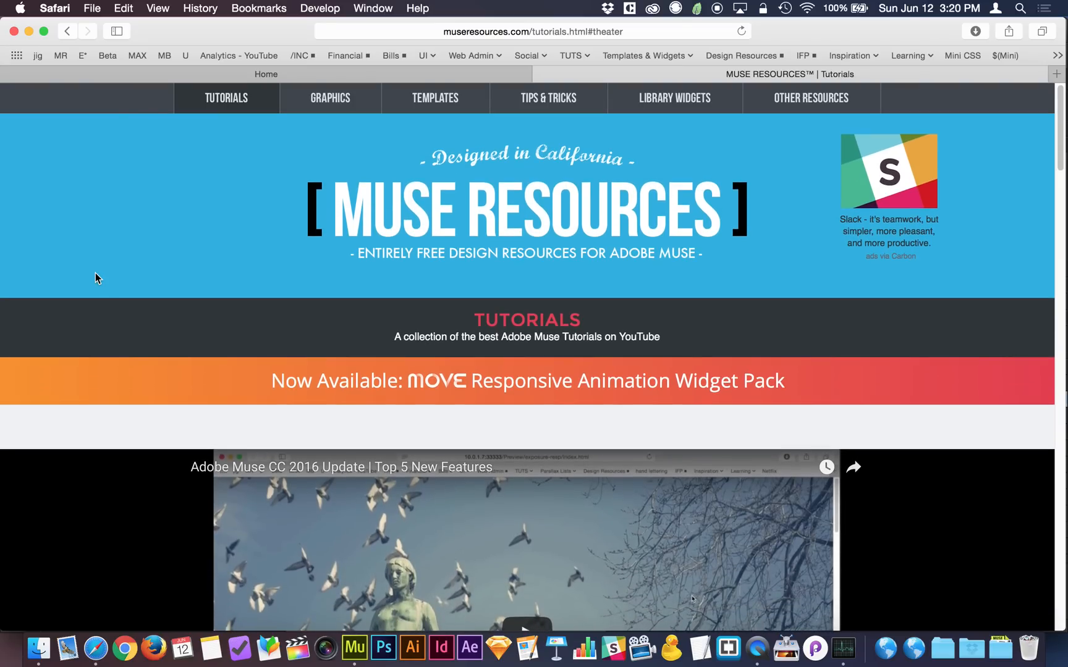
{"action": "mouse_move", "coordinate": [532, 88]}
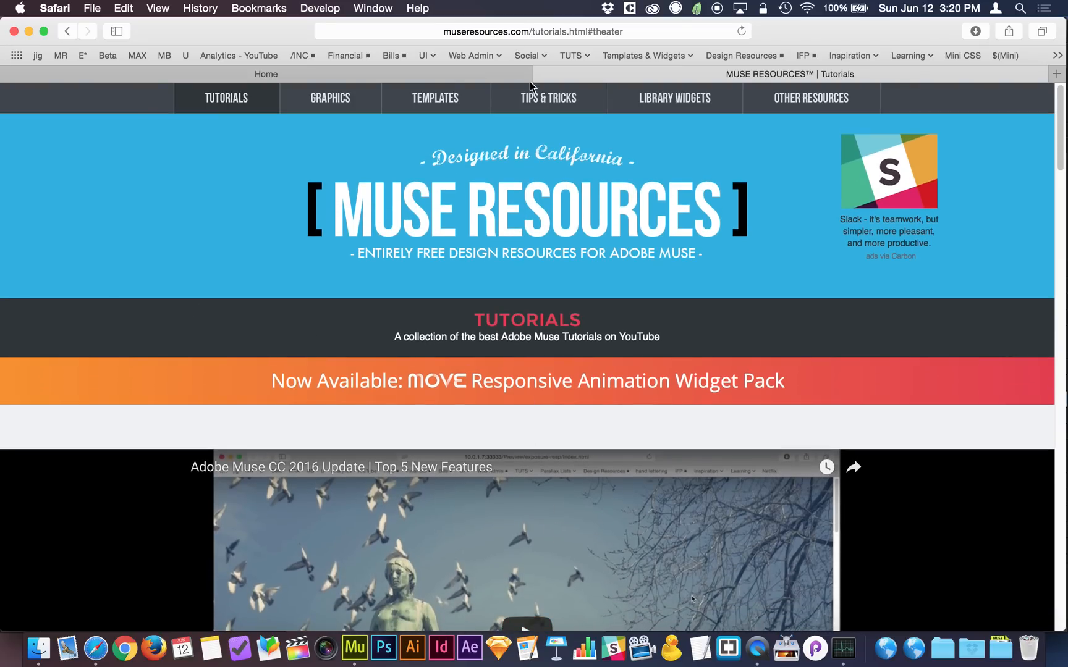
{"action": "scroll", "scroll_direction": "down", "scroll_amount": 3}
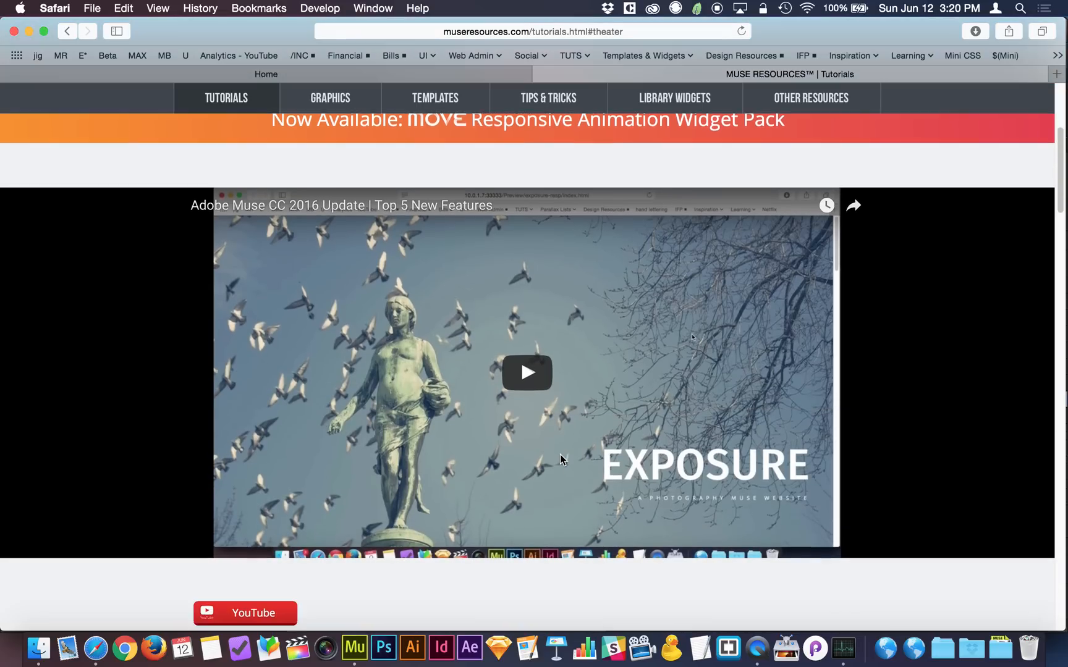
{"action": "scroll", "scroll_direction": "down", "scroll_amount": 3}
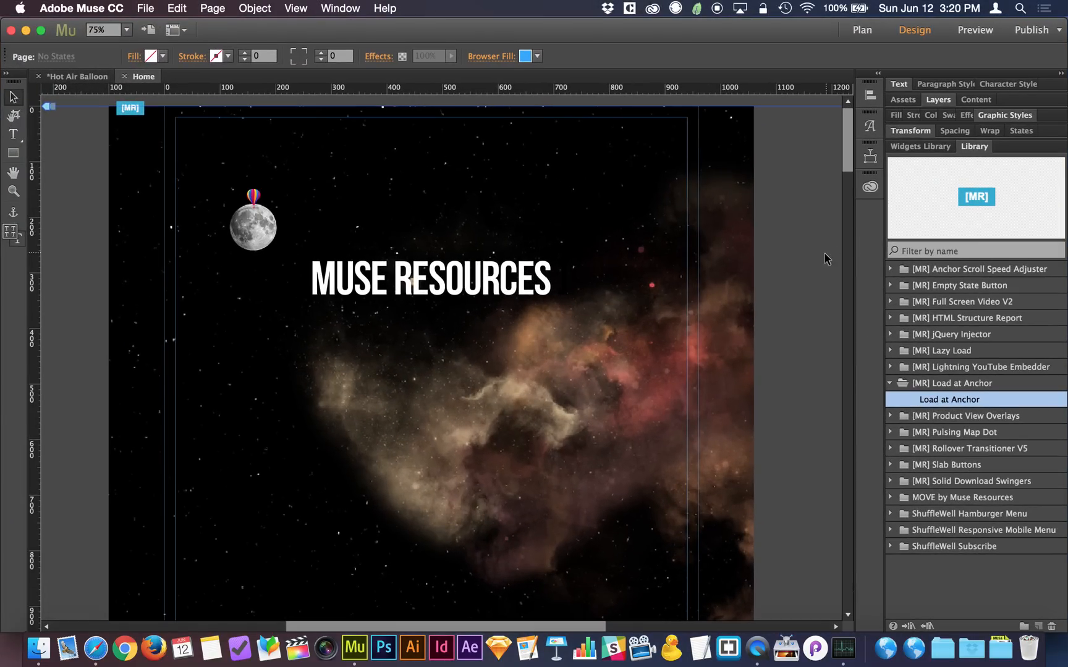
Step: Preview the Muse page in the browser so it loads at the #ground anchor
{"action": "left_click", "coordinate": [973, 30]}
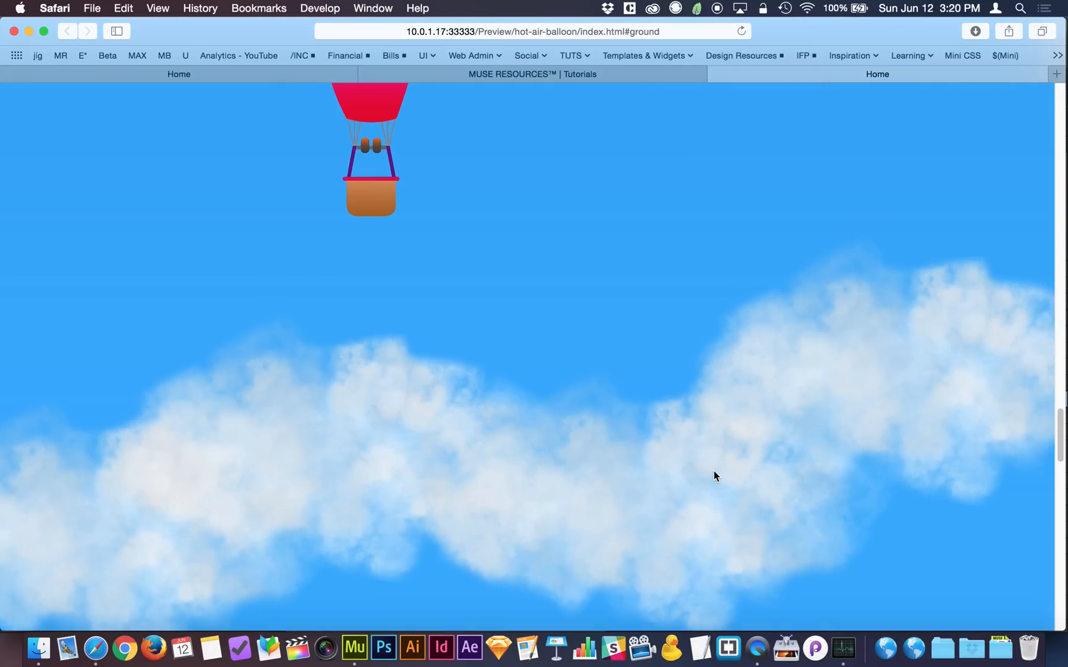
Step: Scroll the preview page from the ground anchor back toward the top
{"action": "scroll", "scroll_direction": "down", "scroll_amount": 3}
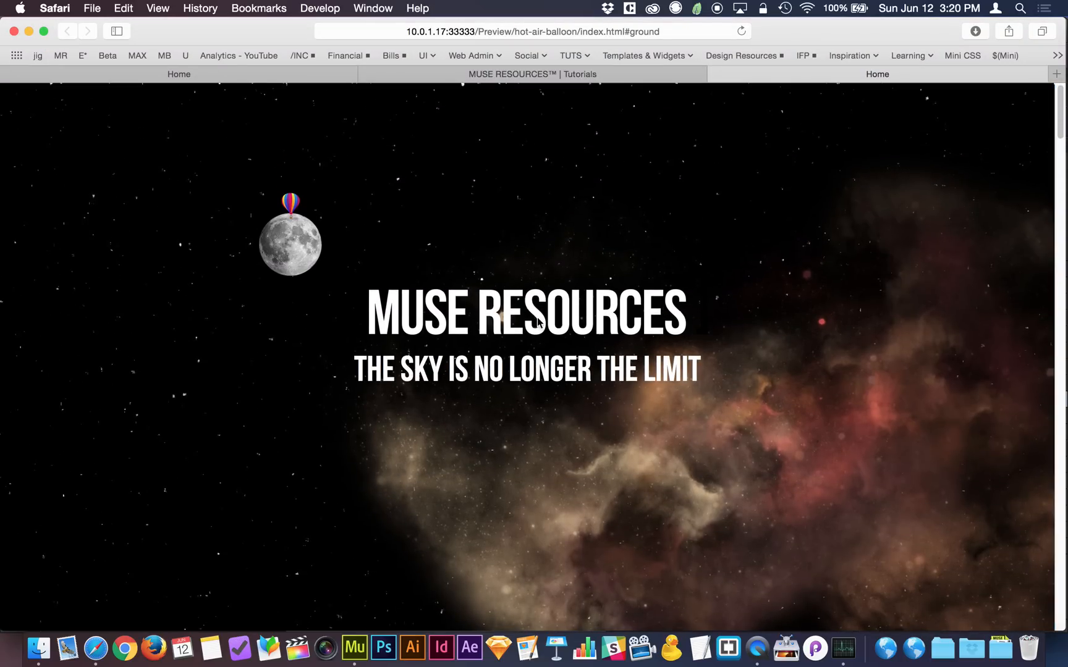
{"action": "mouse_move", "coordinate": [630, 252]}
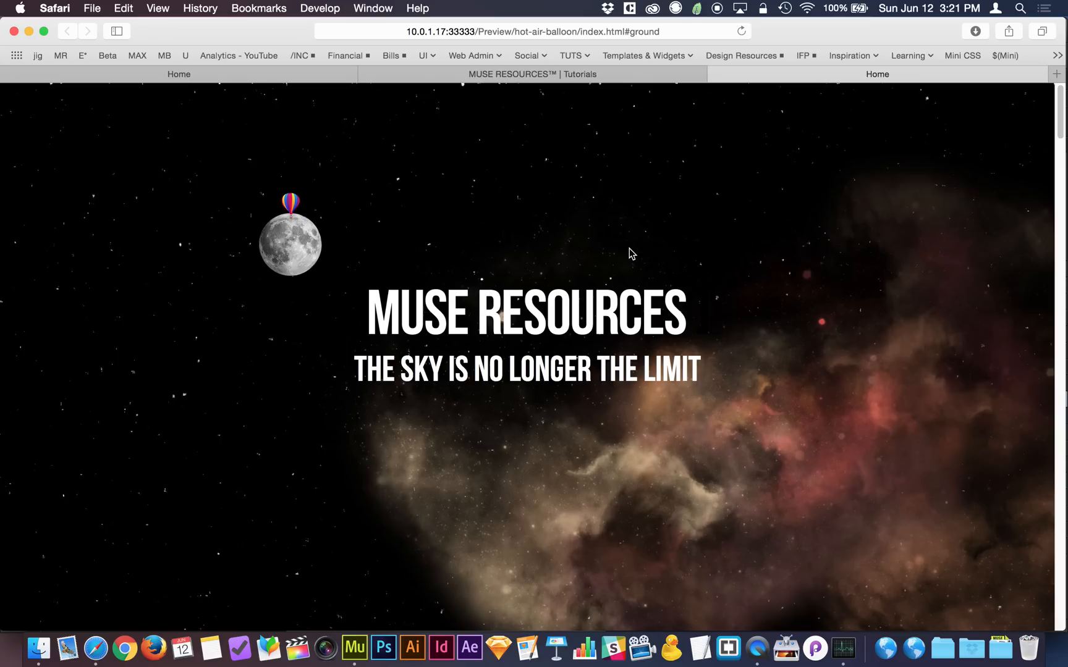
{"action": "mouse_move", "coordinate": [916, 603]}
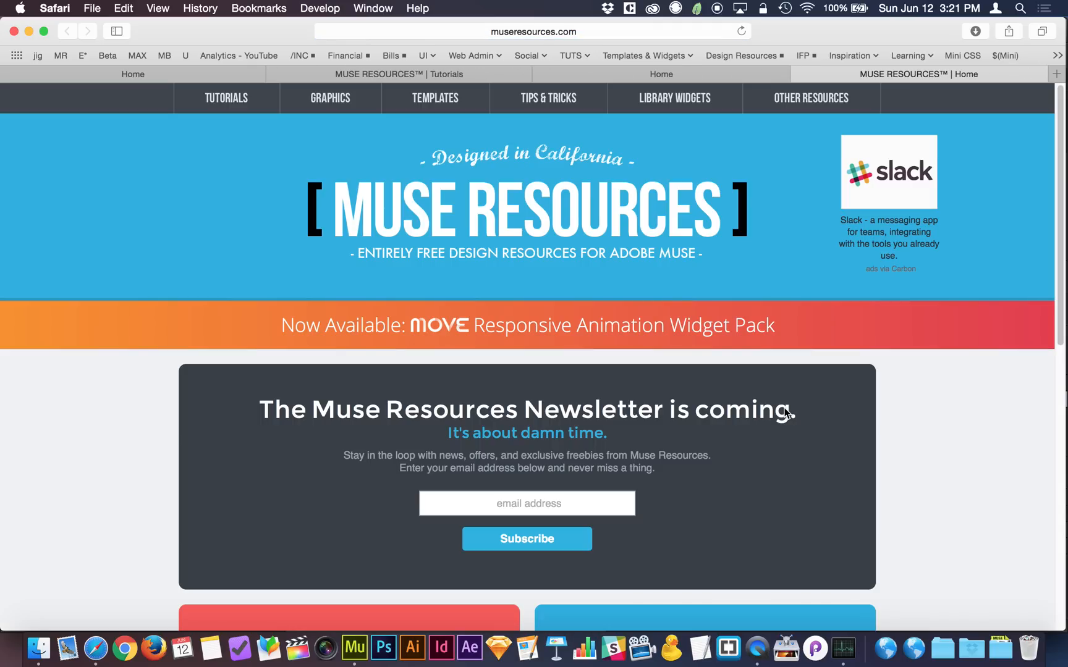
Step: Show the Library Widgets page scrolled to the free Load Page at Anchor card
{"action": "left_click", "coordinate": [674, 98]}
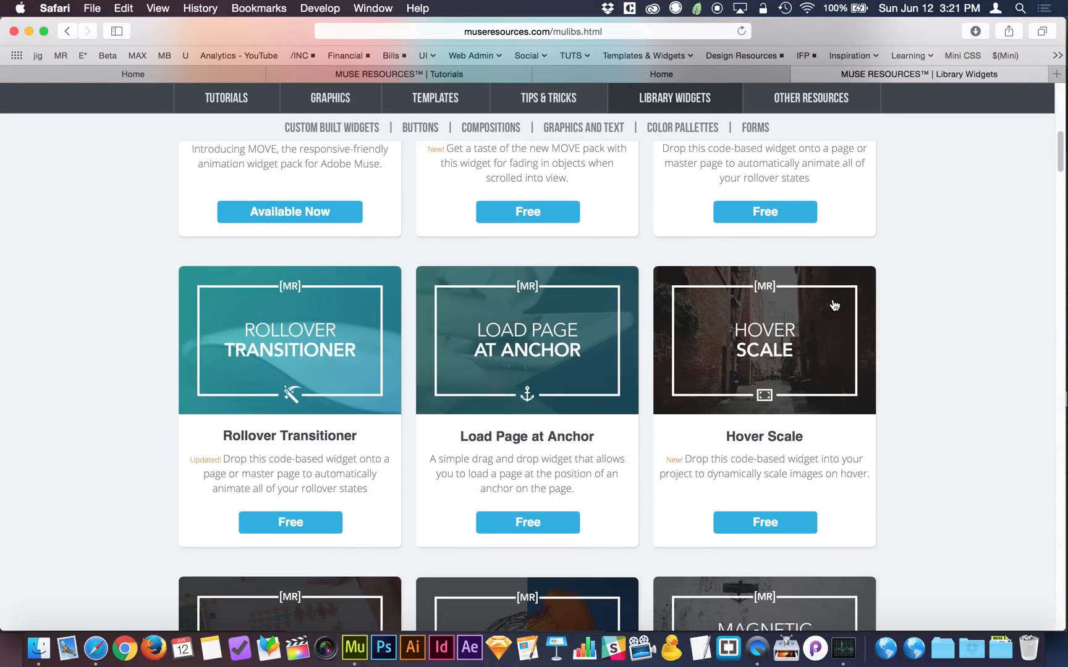
{"action": "scroll", "scroll_direction": "down", "scroll_amount": 3}
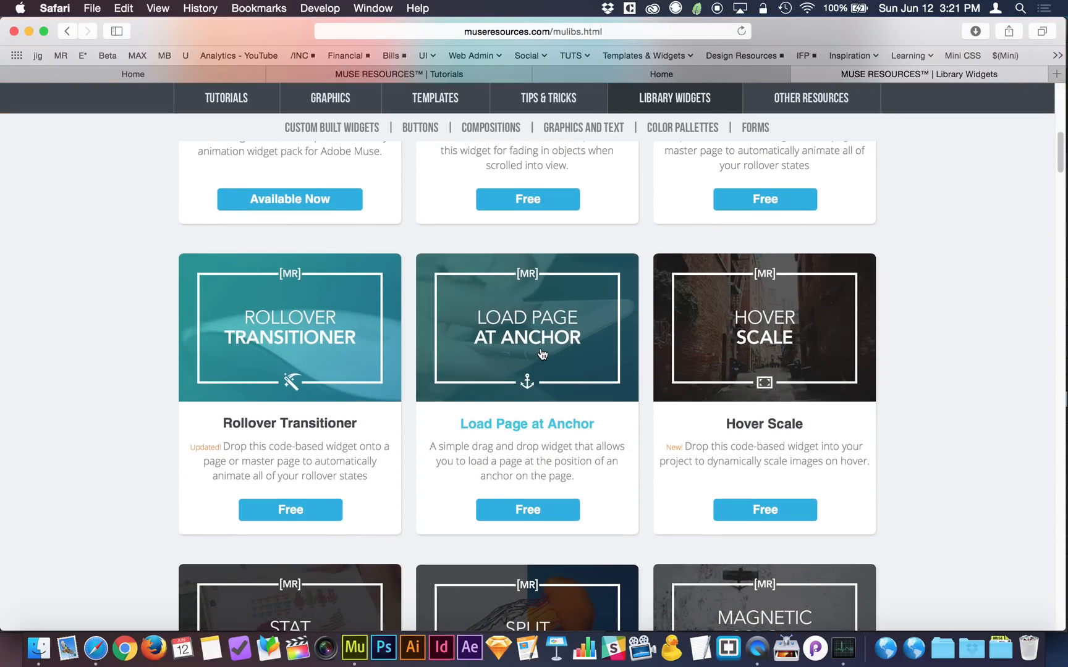
{"action": "mouse_move", "coordinate": [645, 370]}
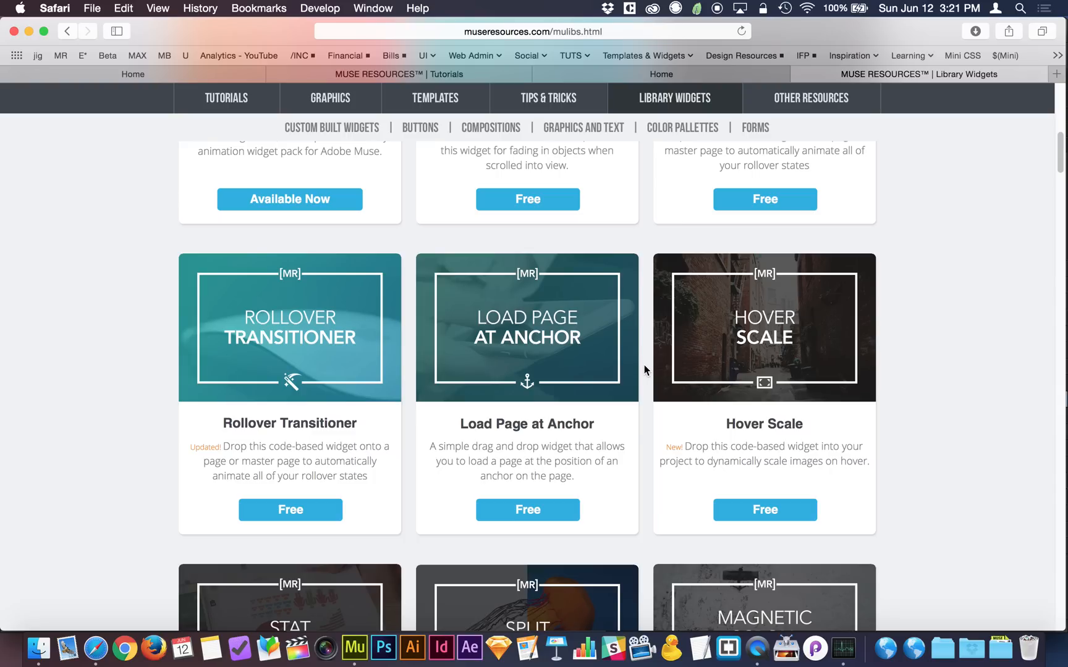